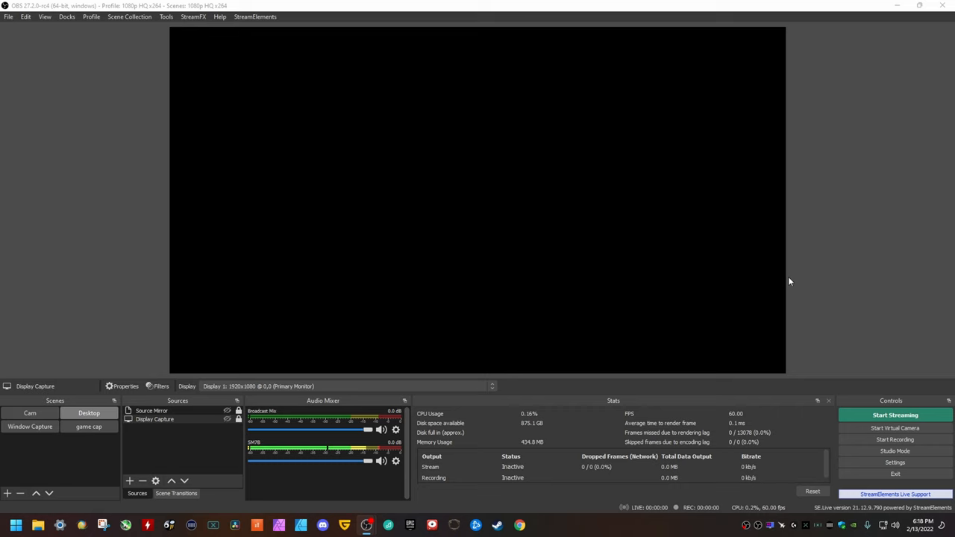
pyautogui.moveTo(647, 175)
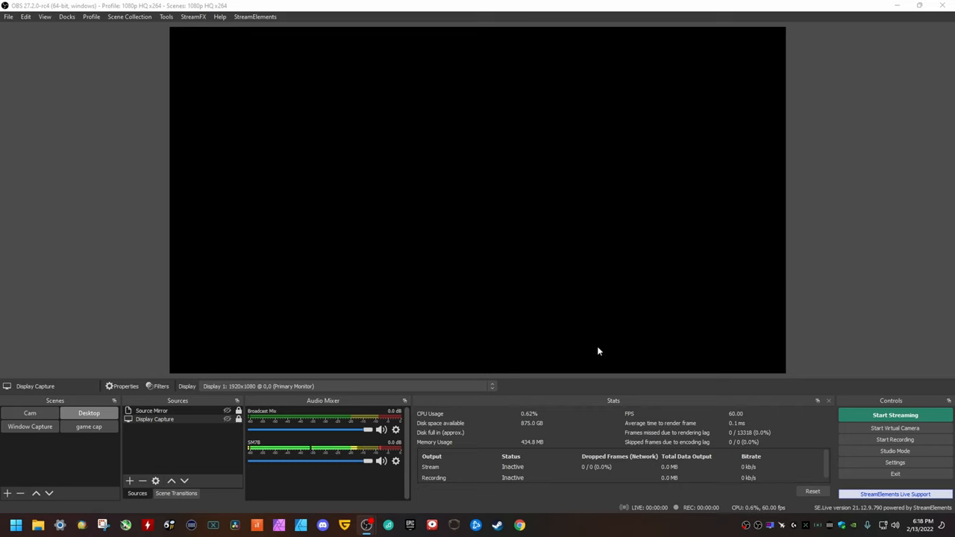
pyautogui.moveTo(817, 332)
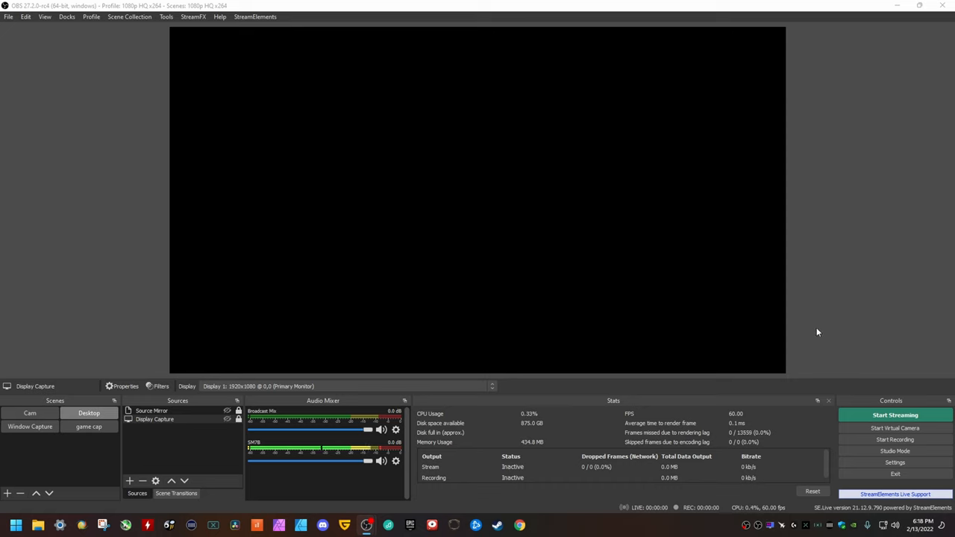
pyautogui.moveTo(895, 463)
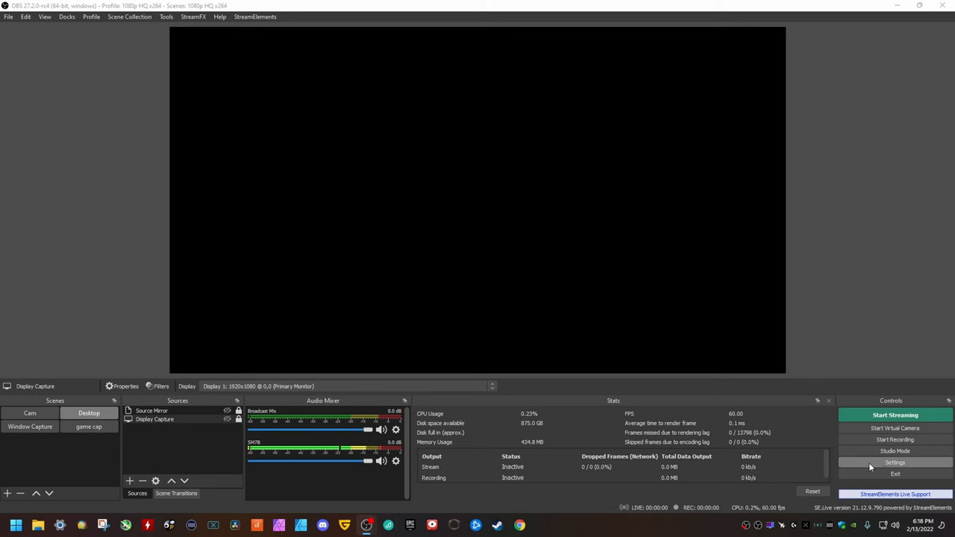
# Step: In the Settings window's Output section, switch Output Mode to Advanced
pyautogui.click(895, 461)
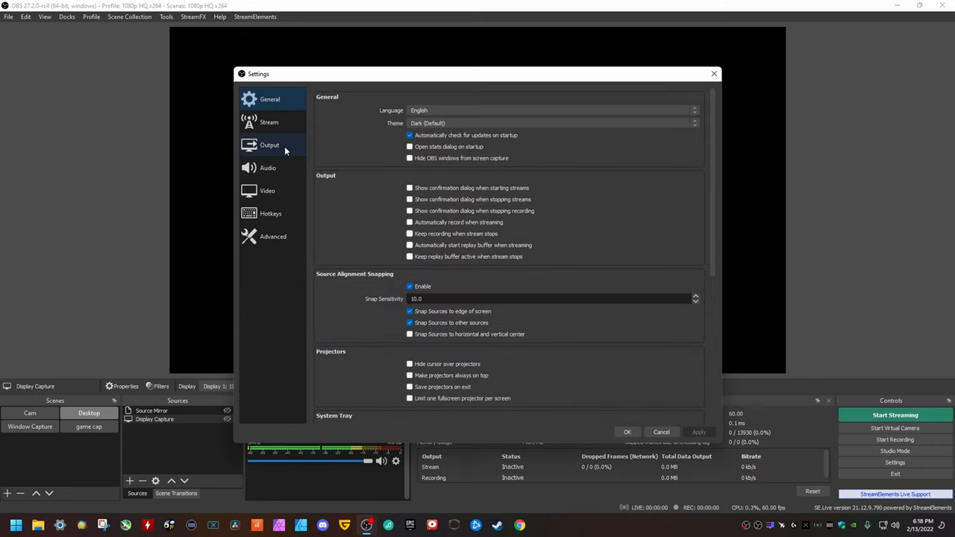
pyautogui.click(269, 144)
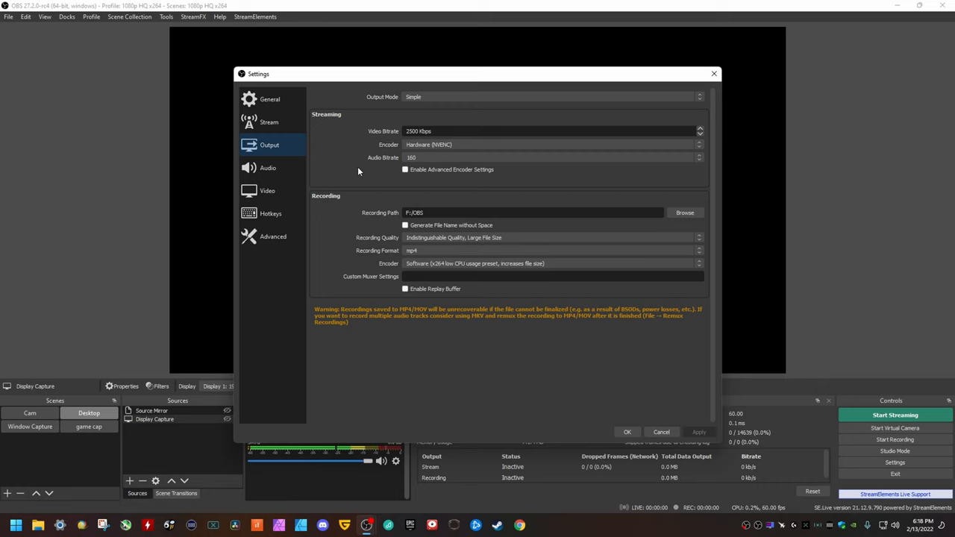
pyautogui.moveTo(606, 202)
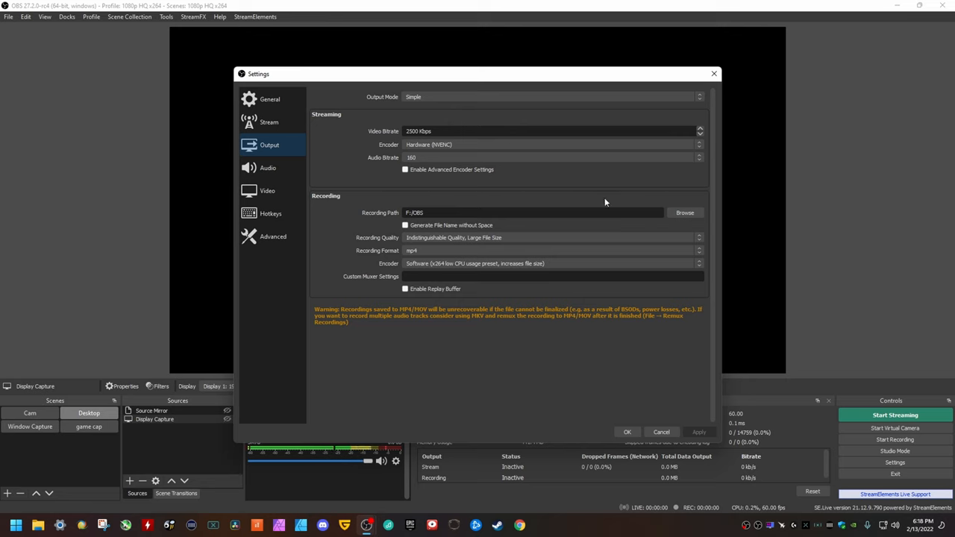
pyautogui.click(552, 96)
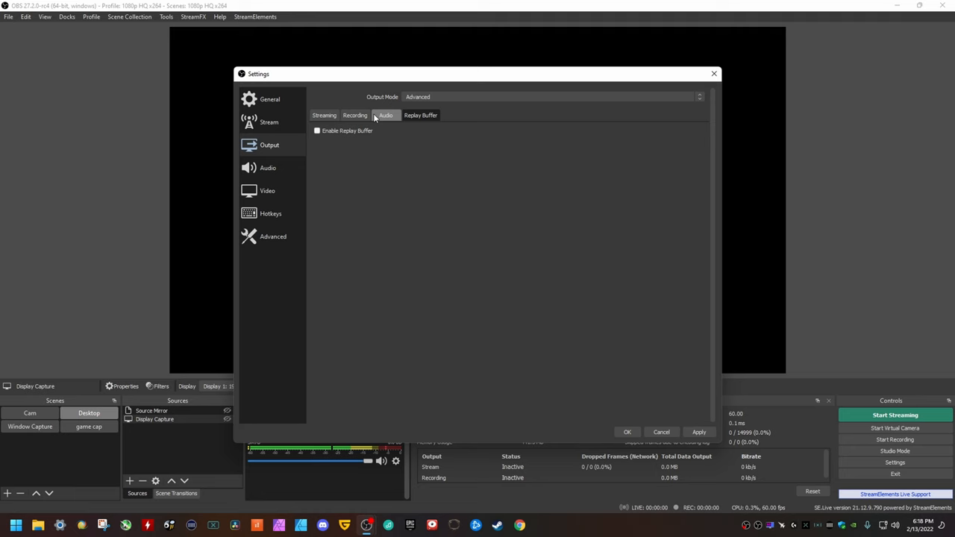
# Step: Review the Advanced Streaming and Recording options, then bring up the Output Mode choices
pyautogui.click(324, 114)
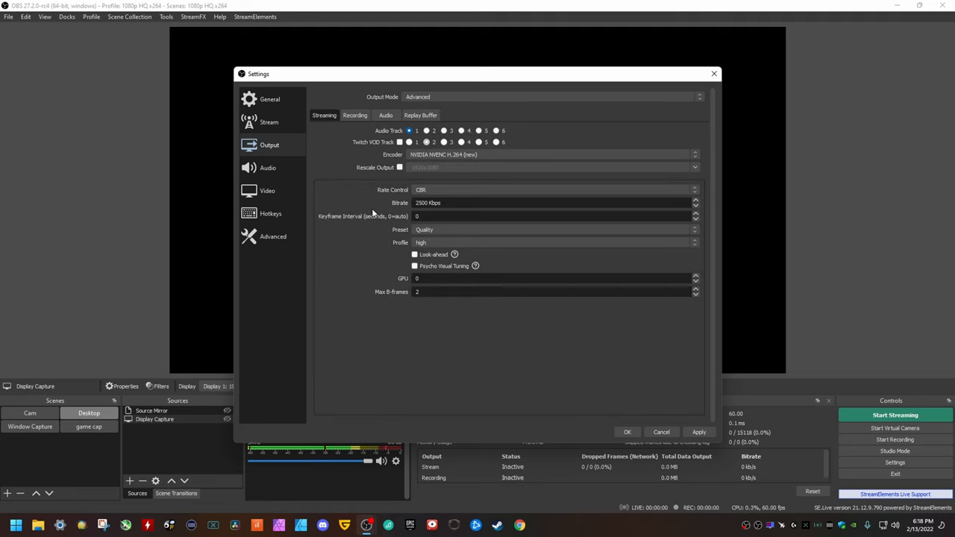
pyautogui.click(355, 115)
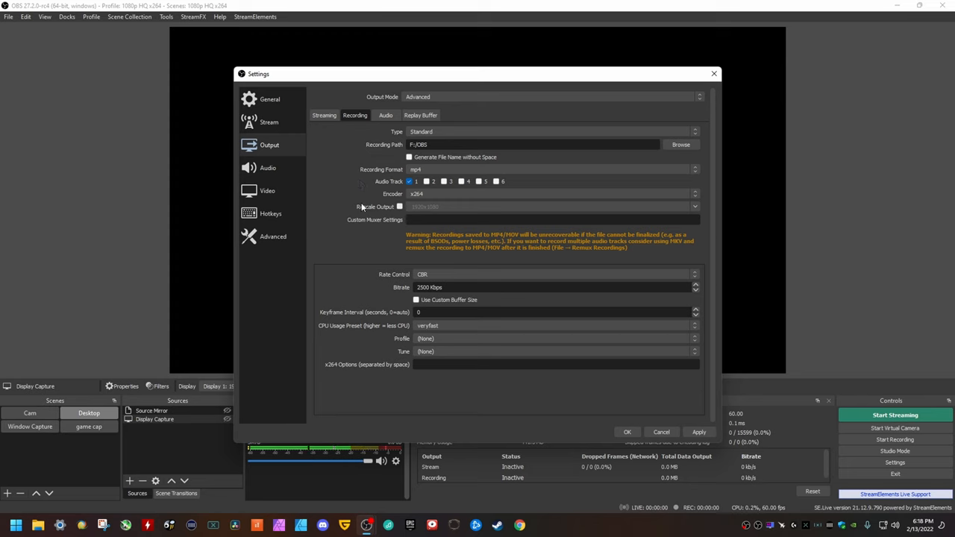
pyautogui.click(552, 96)
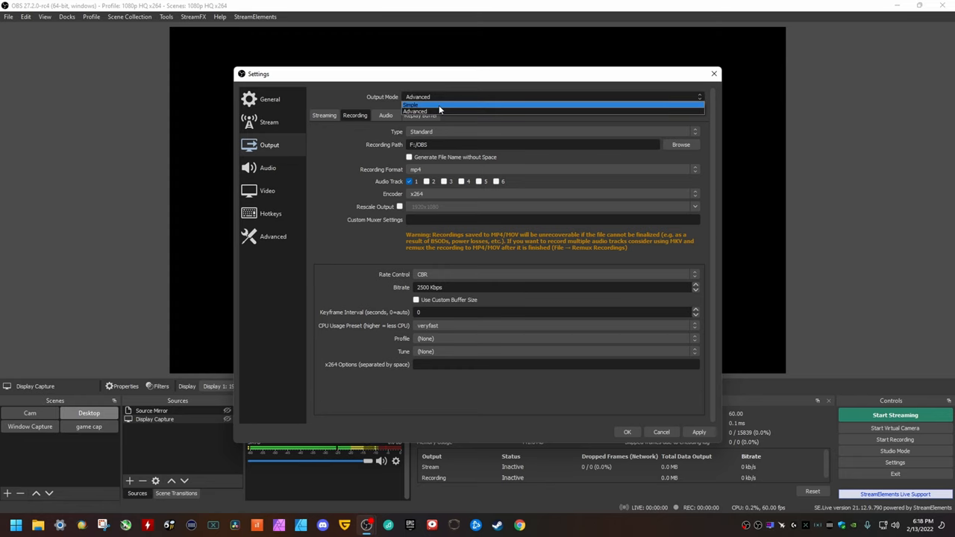
# Step: Return Output Mode to Simple and decline Lossless, keeping Indistinguishable Quality recording
pyautogui.click(414, 105)
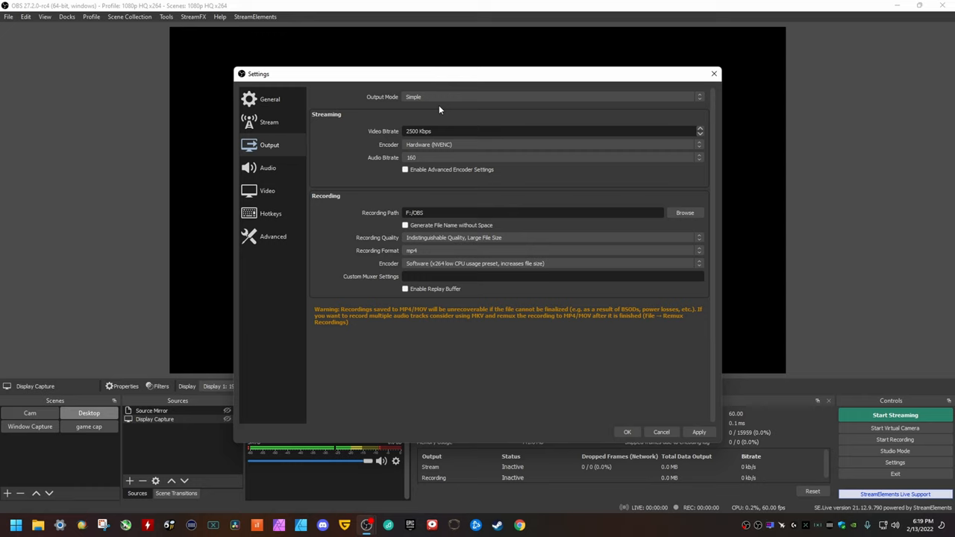
pyautogui.moveTo(388, 146)
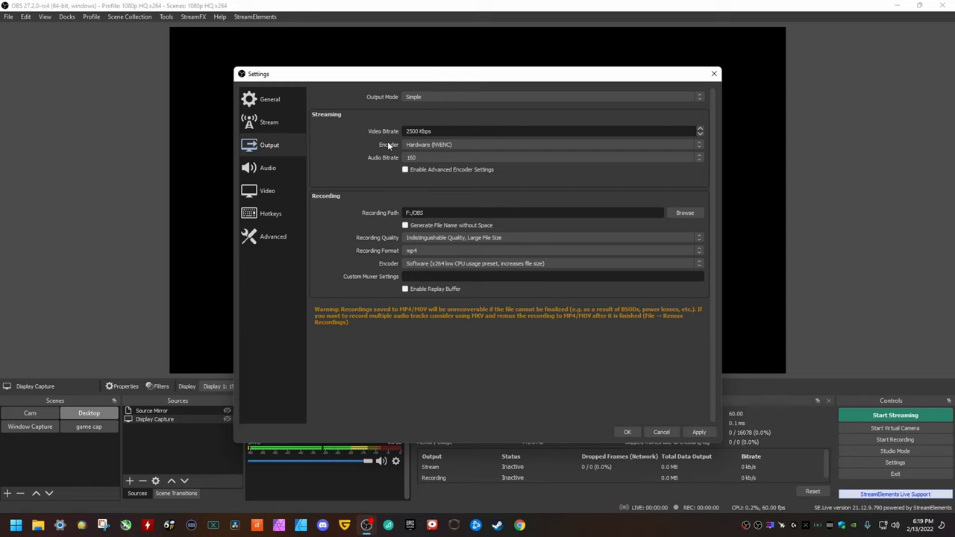
pyautogui.moveTo(376, 131)
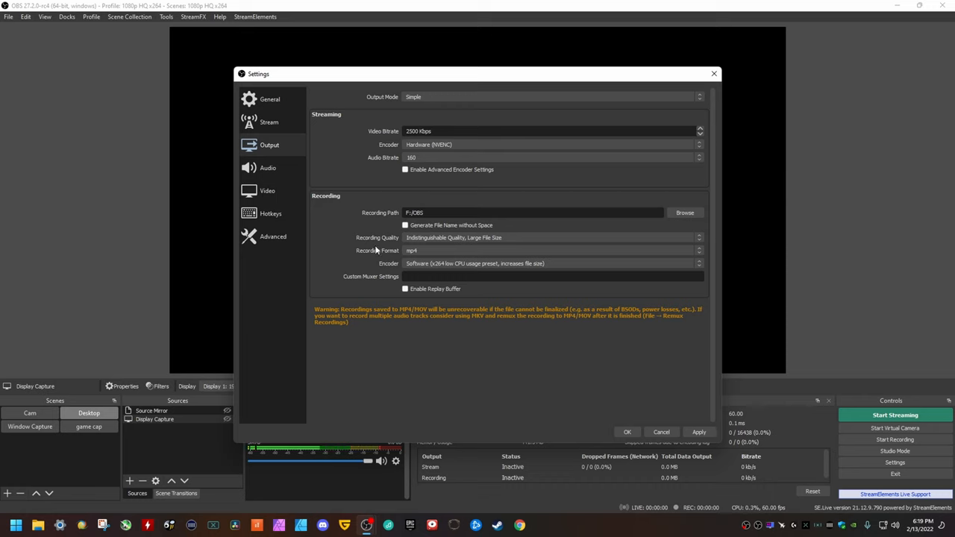
pyautogui.moveTo(437, 250)
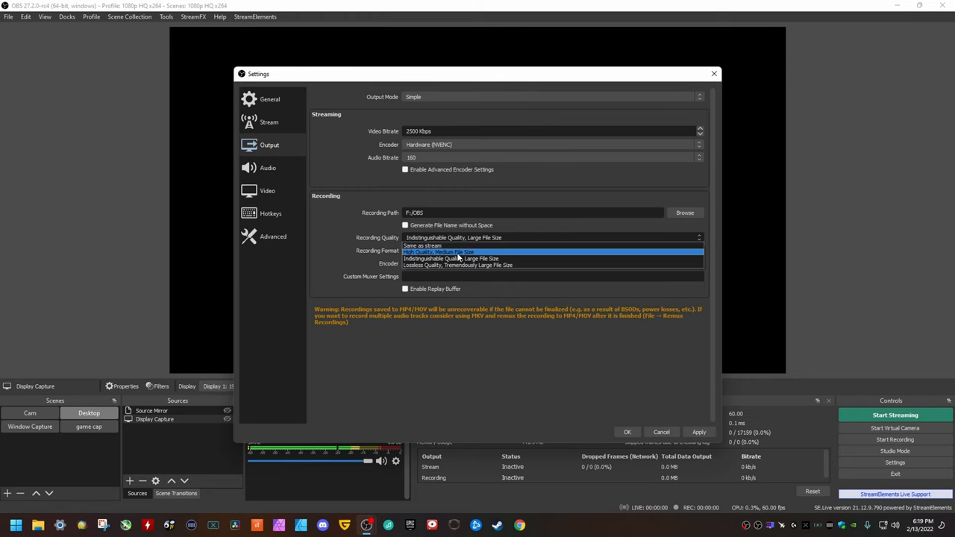
pyautogui.moveTo(427, 265)
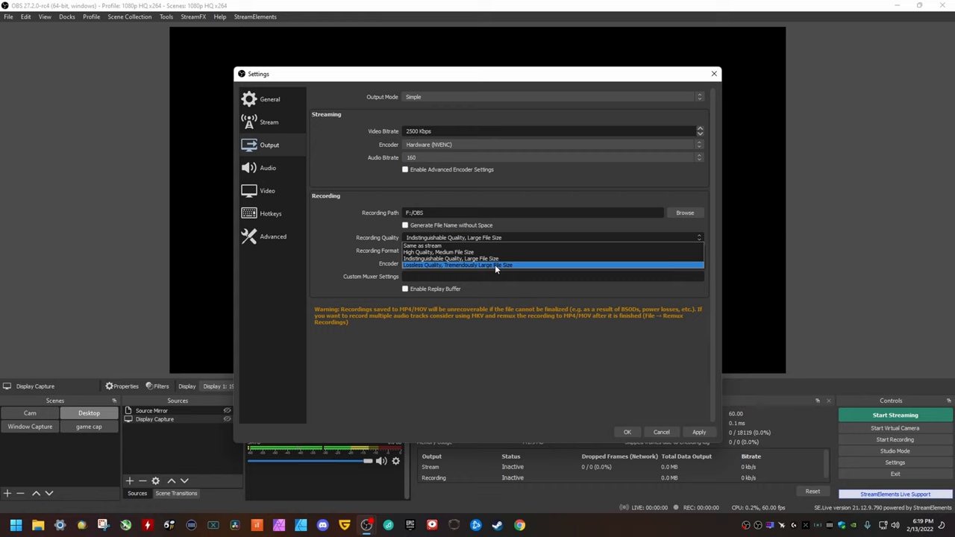
pyautogui.click(457, 265)
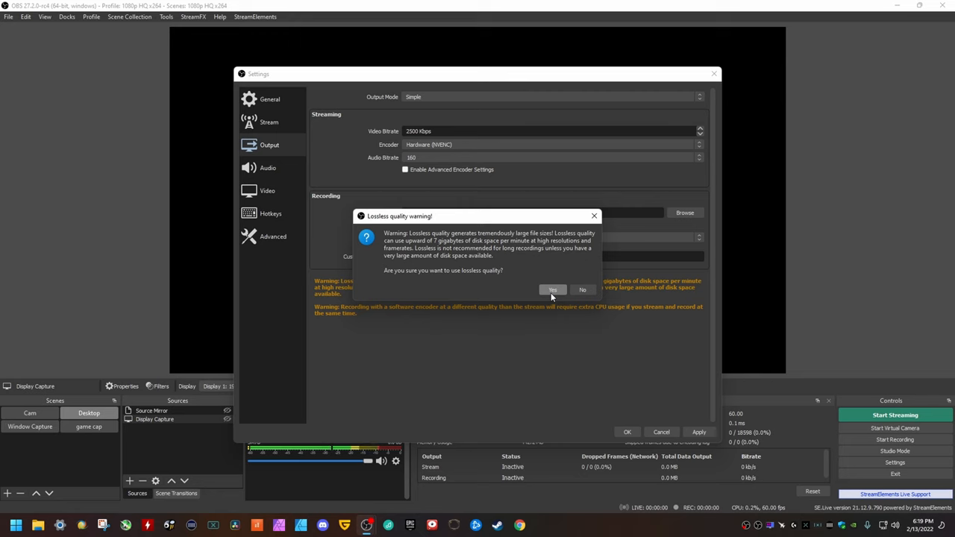
pyautogui.moveTo(555, 265)
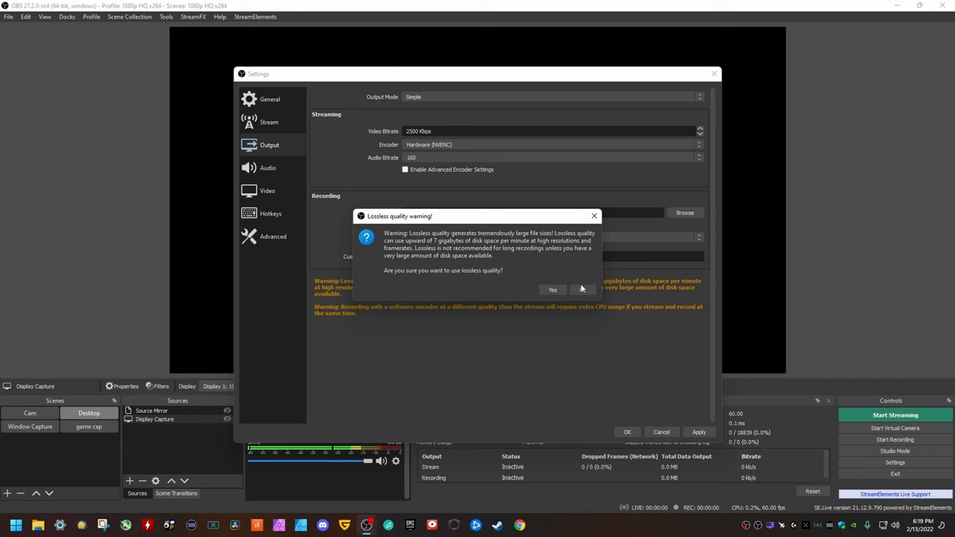
pyautogui.click(578, 290)
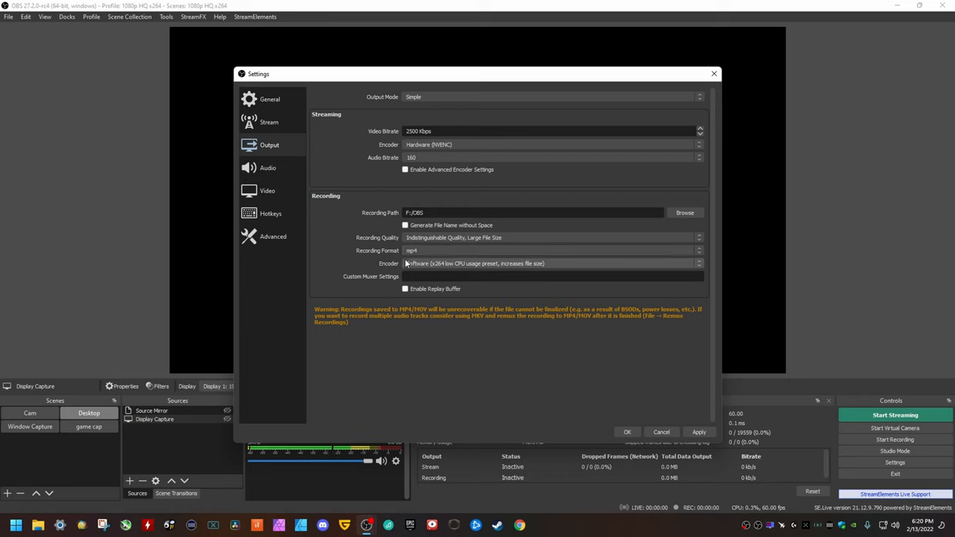
# Step: Set the recording encoder to Software (x264 low CPU usage preset, increases file size)
pyautogui.click(552, 263)
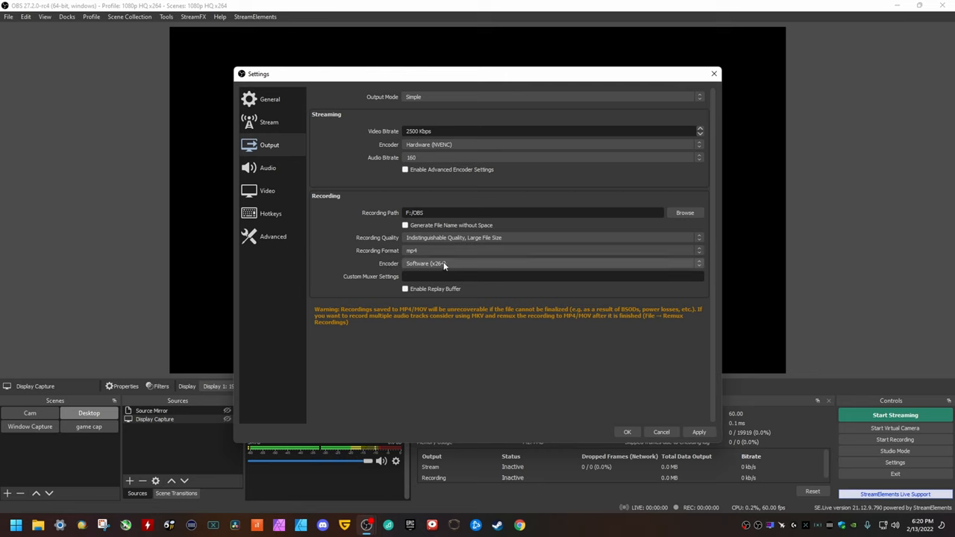
pyautogui.click(552, 263)
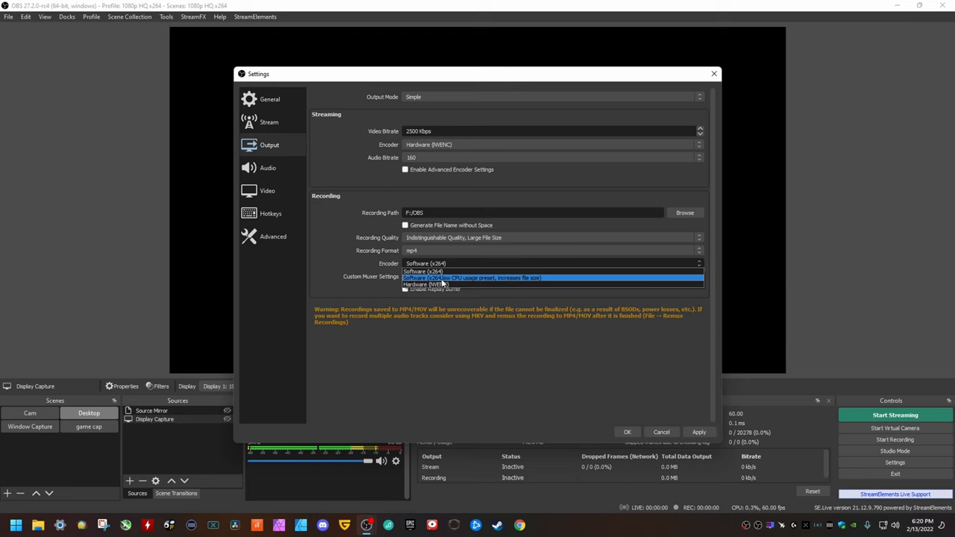
pyautogui.moveTo(492, 284)
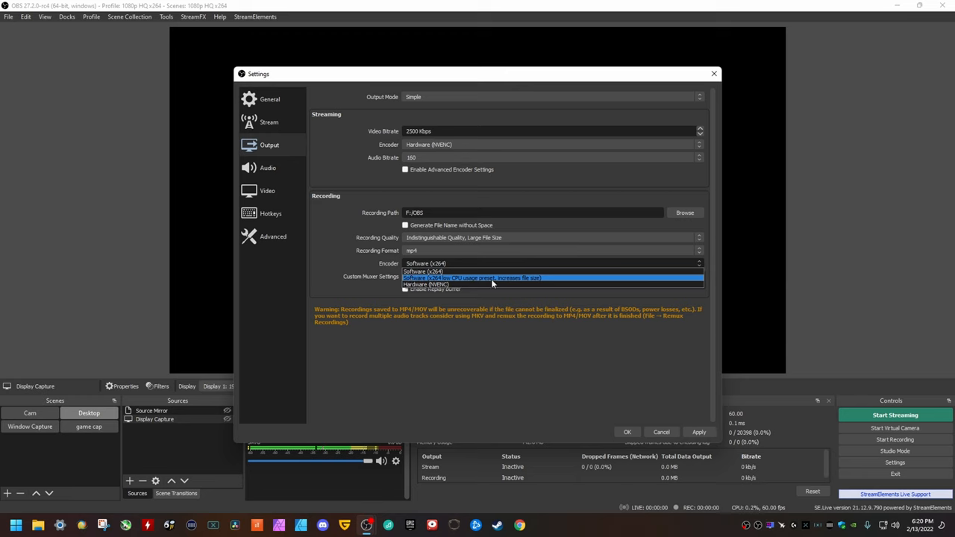
pyautogui.click(471, 278)
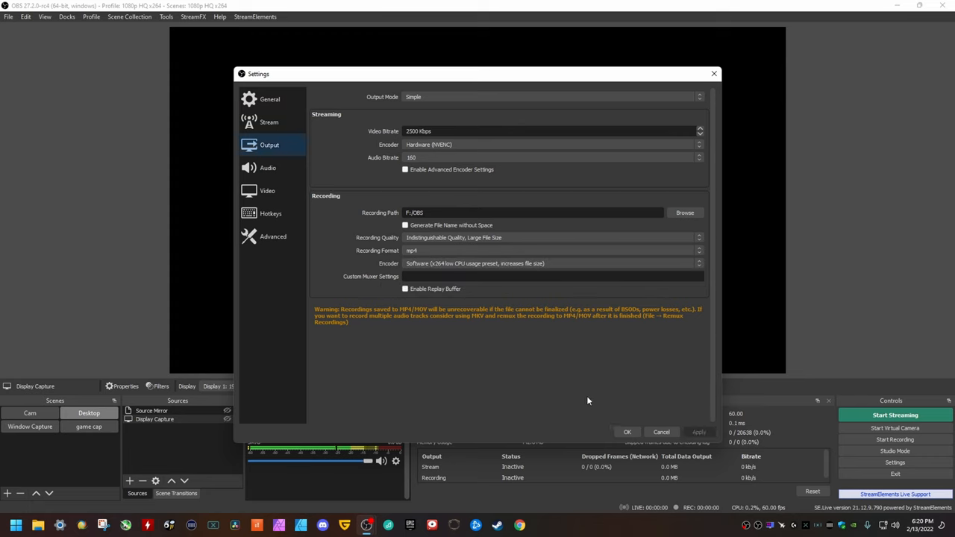
pyautogui.moveTo(627, 432)
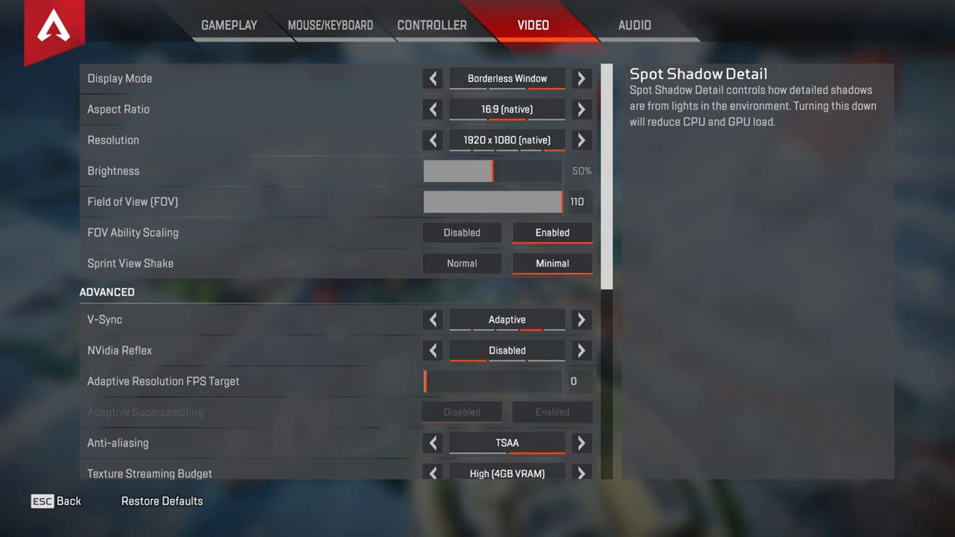
# Step: Scroll through Apex Legends' video options, then switch to and scroll the Gameplay settings
pyautogui.scroll(-3)
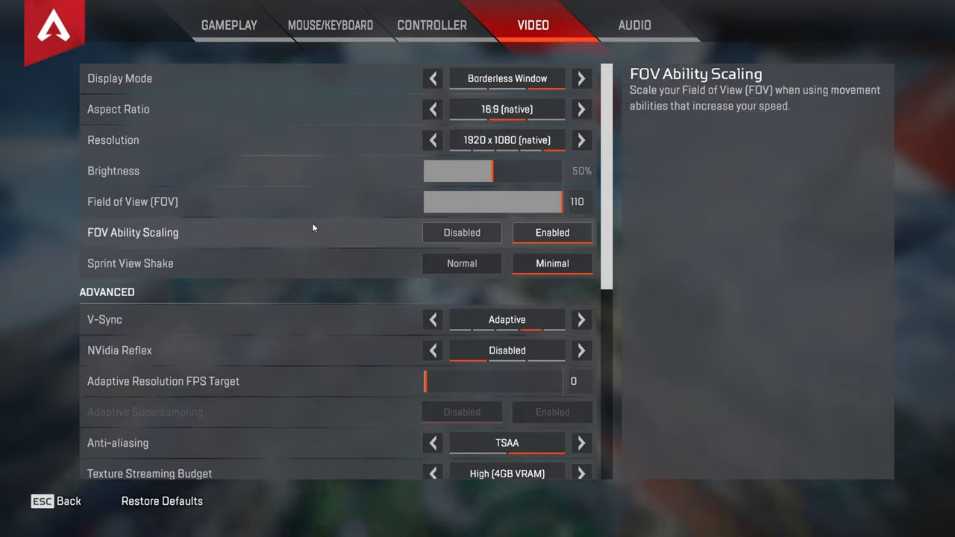
pyautogui.scroll(-3)
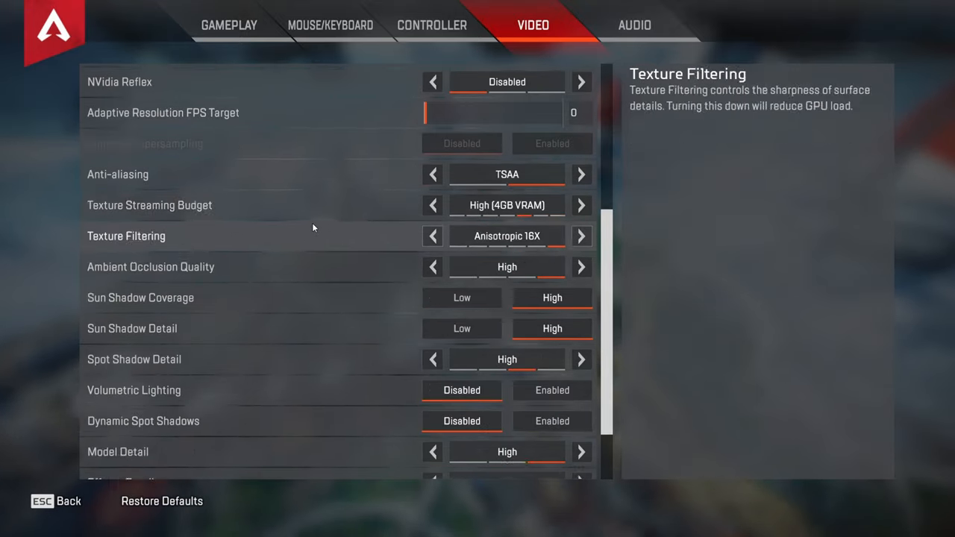
pyautogui.click(228, 25)
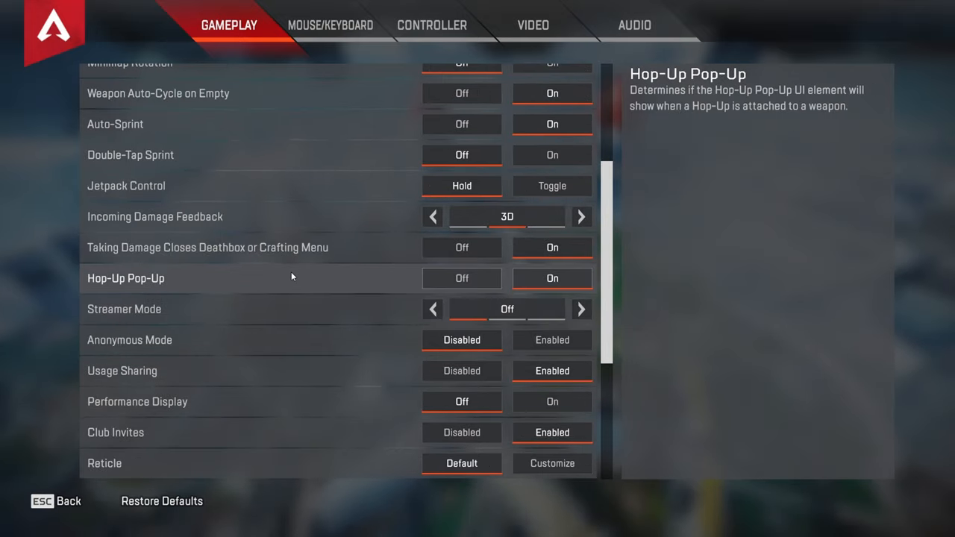
pyautogui.scroll(-3)
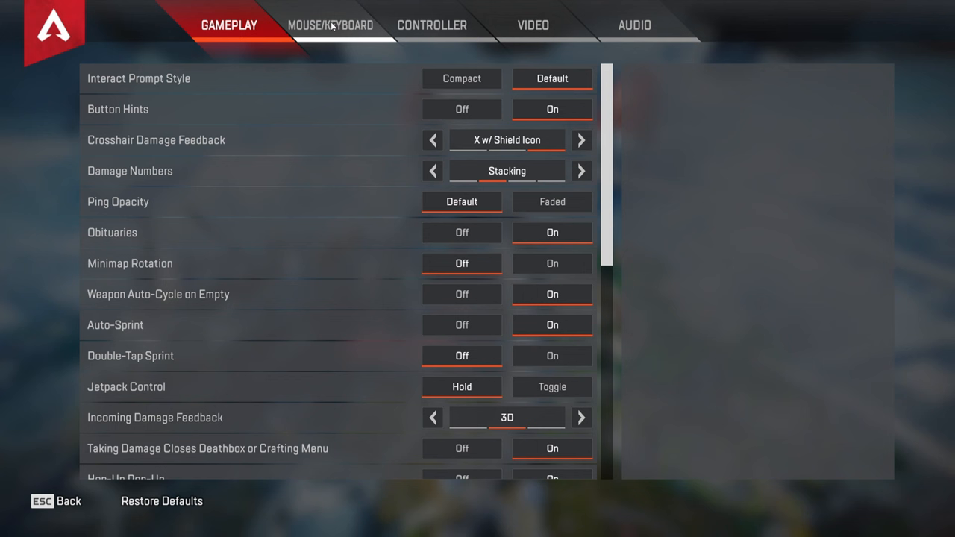
pyautogui.moveTo(229, 199)
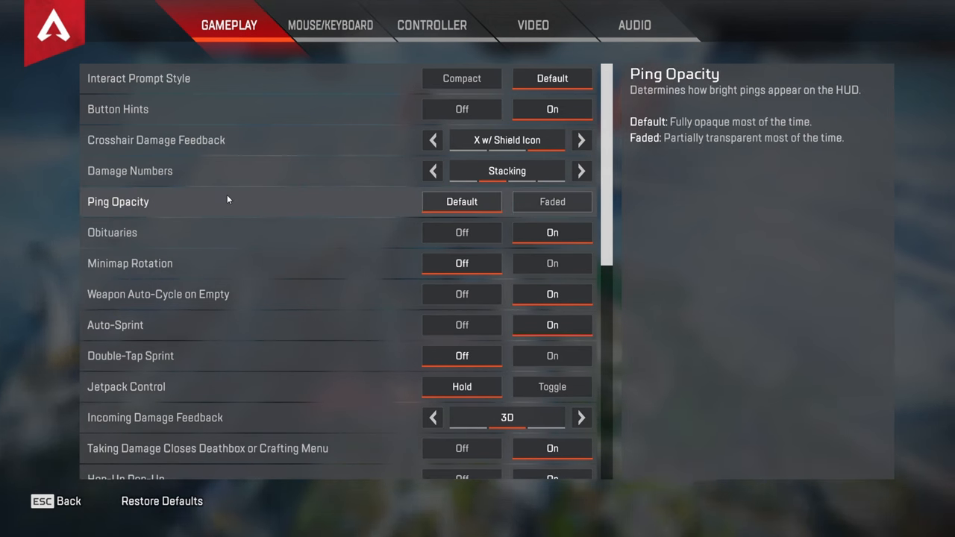